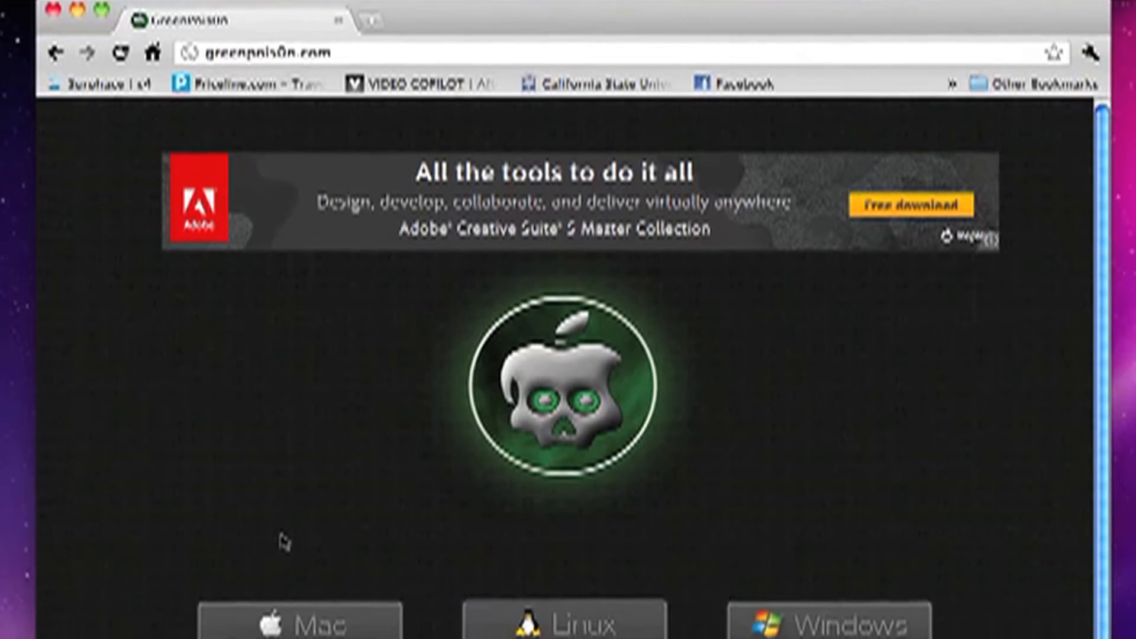
scroll("down", 3)
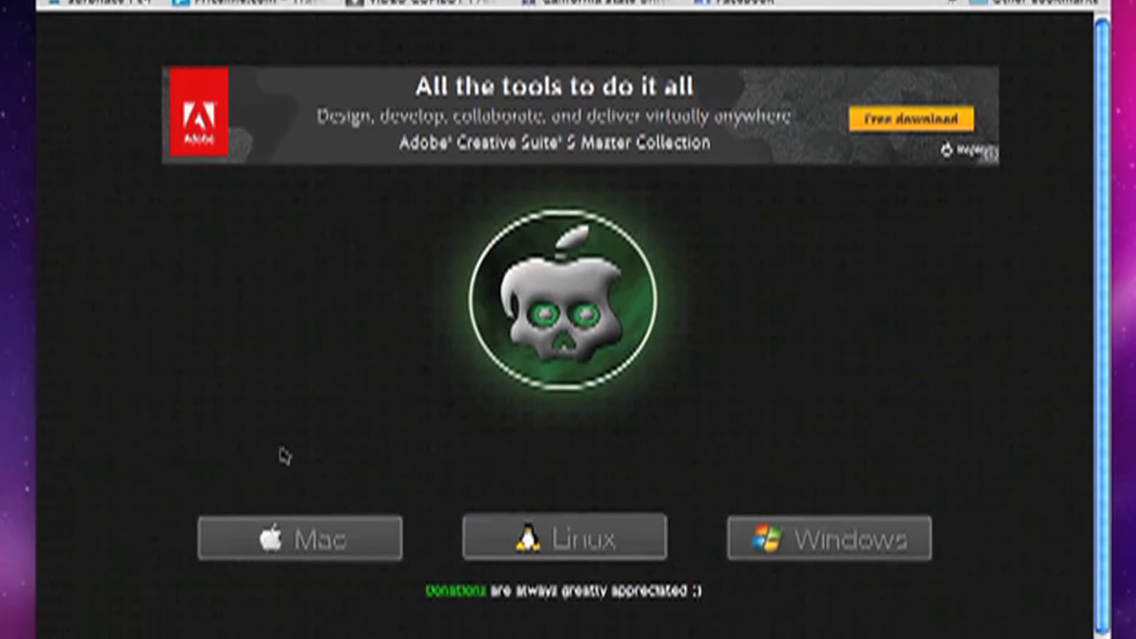
scroll("down", 3)
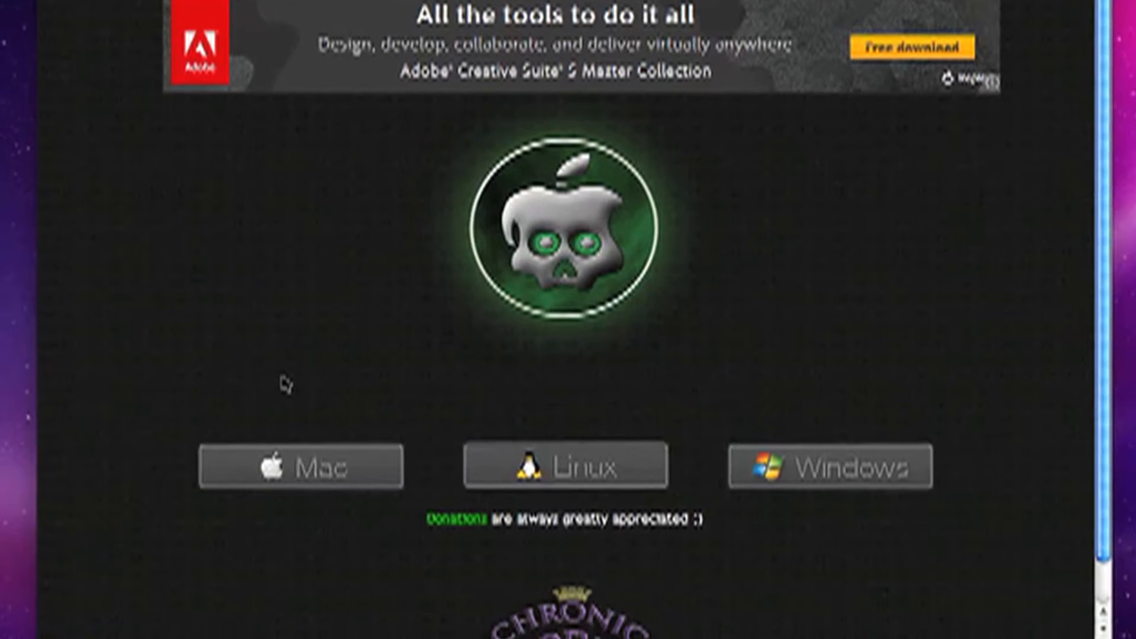